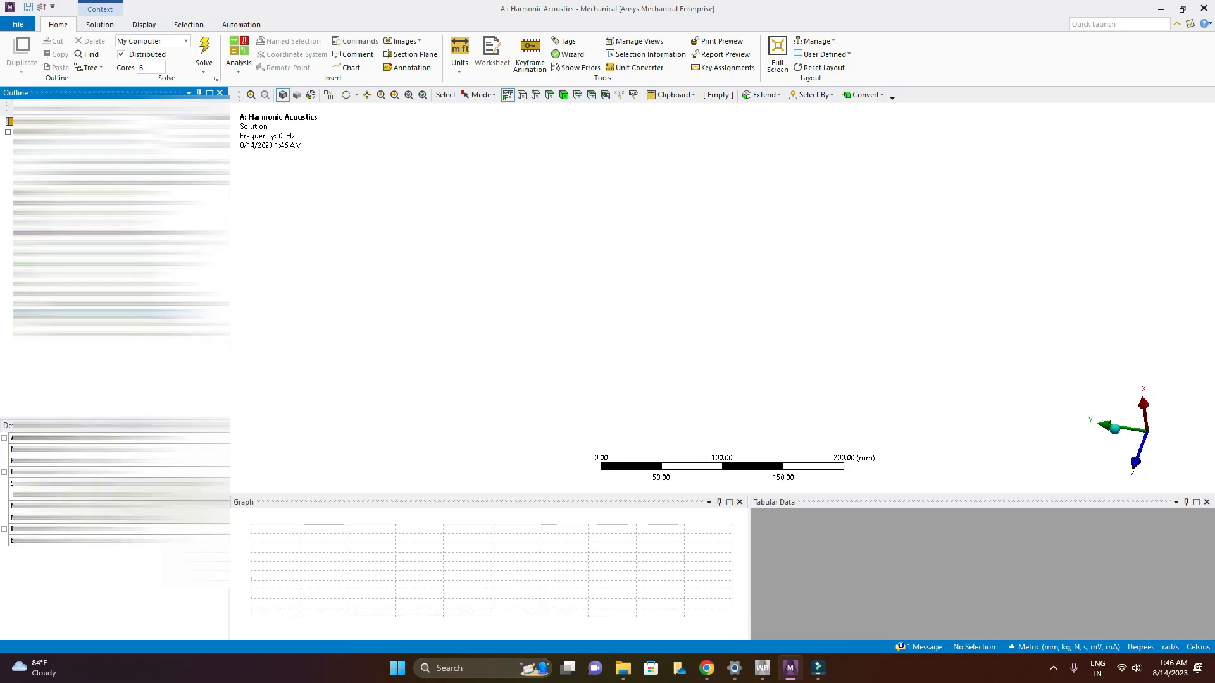
Step: Solve the harmonic acoustics analysis on 6 cores, ending in an unknown solver error
{"action": "left_click", "coordinate": [204, 50]}
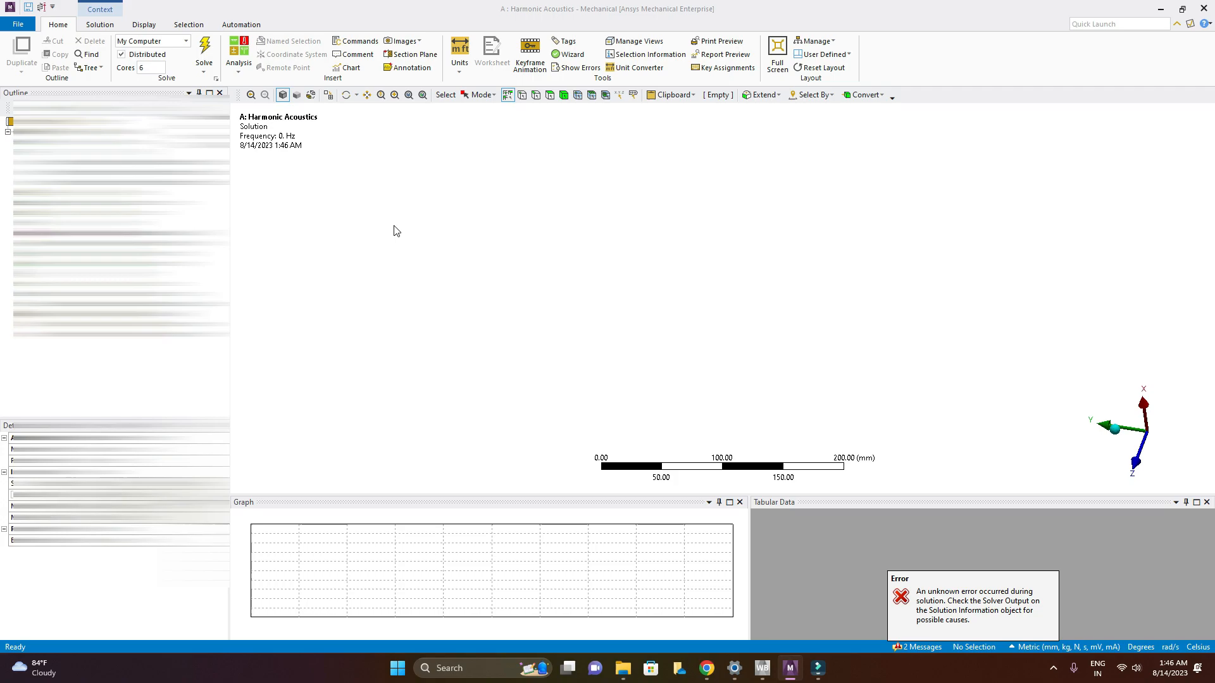
{"action": "mouse_move", "coordinate": [928, 605]}
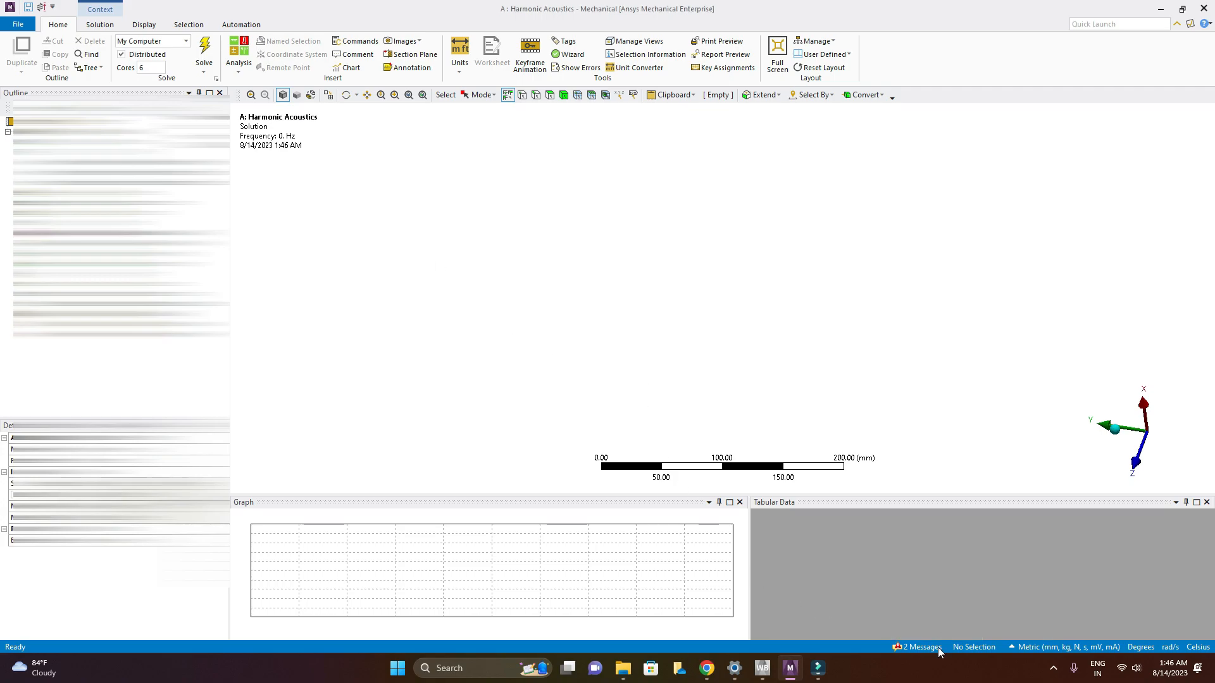
Step: Show the message log with the unknown error and mesh error-limit note, Cores now 8
{"action": "left_click", "coordinate": [920, 647]}
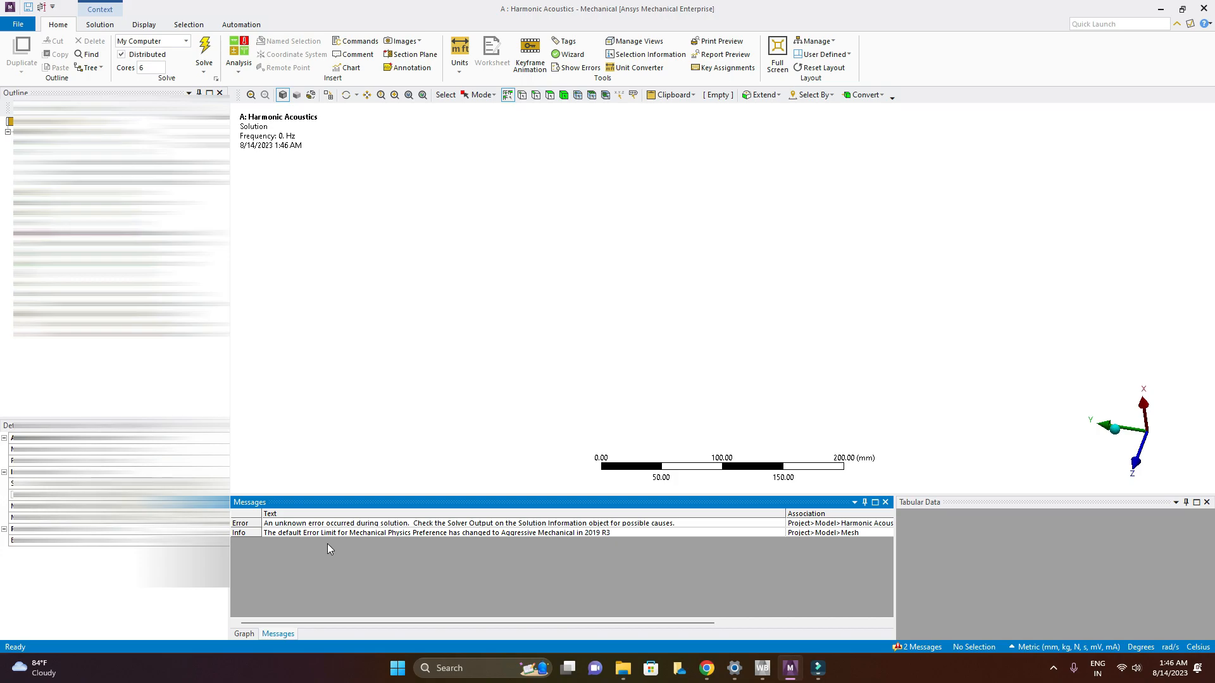
{"action": "mouse_move", "coordinate": [617, 532]}
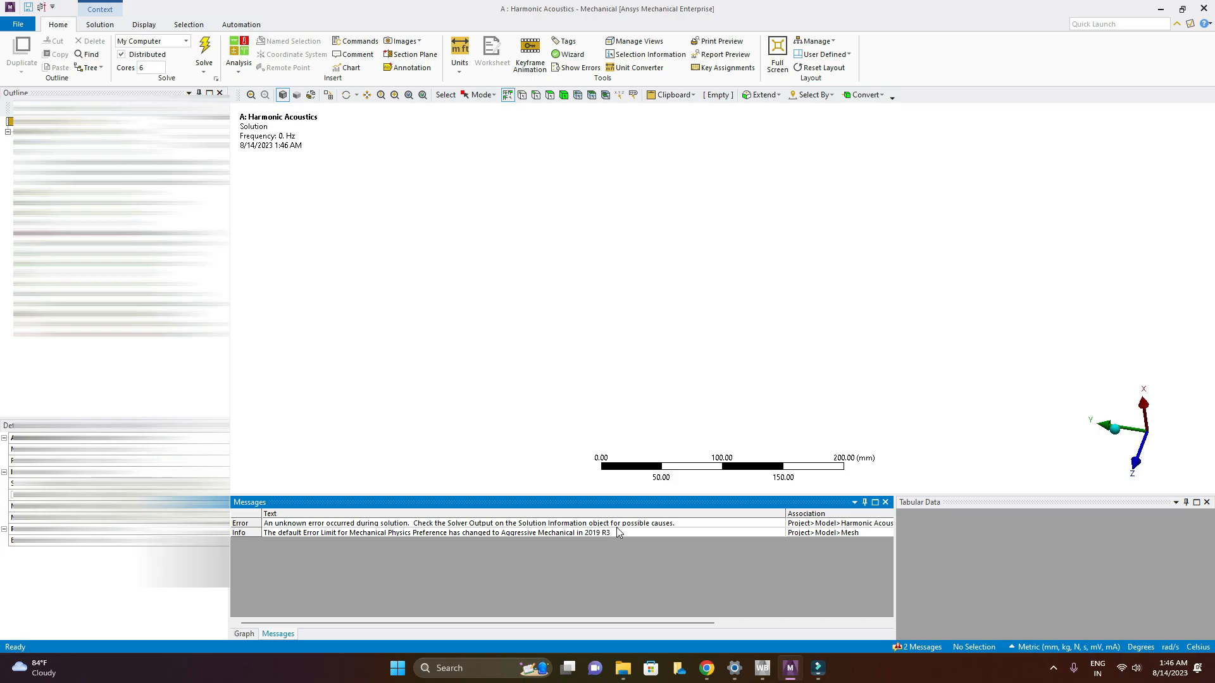
{"action": "mouse_move", "coordinate": [265, 530]}
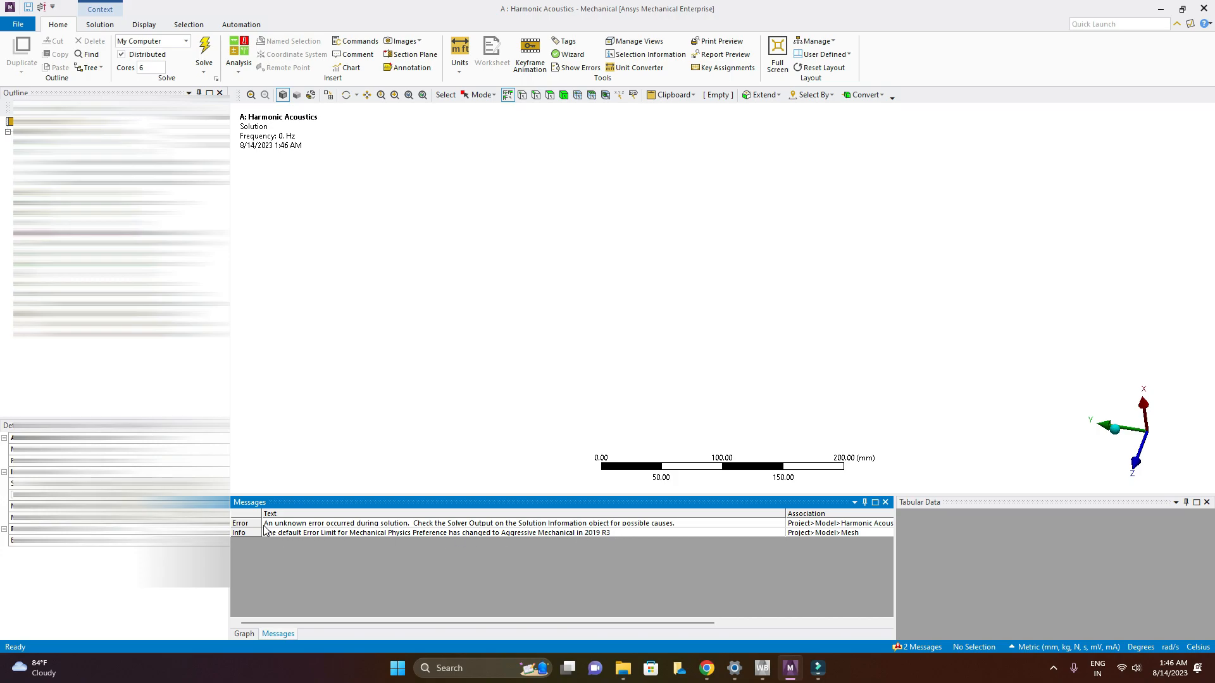
{"action": "mouse_move", "coordinate": [673, 527]}
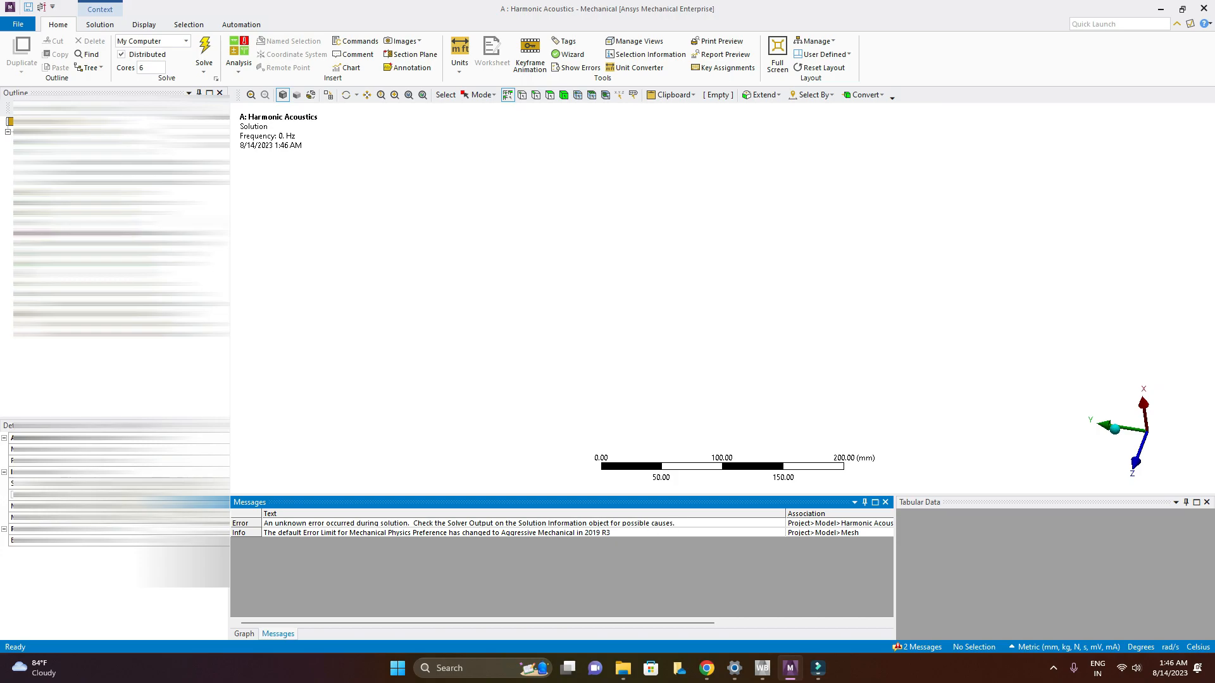
{"action": "left_click", "coordinate": [153, 67]}
{"action": "type", "text": "8"}
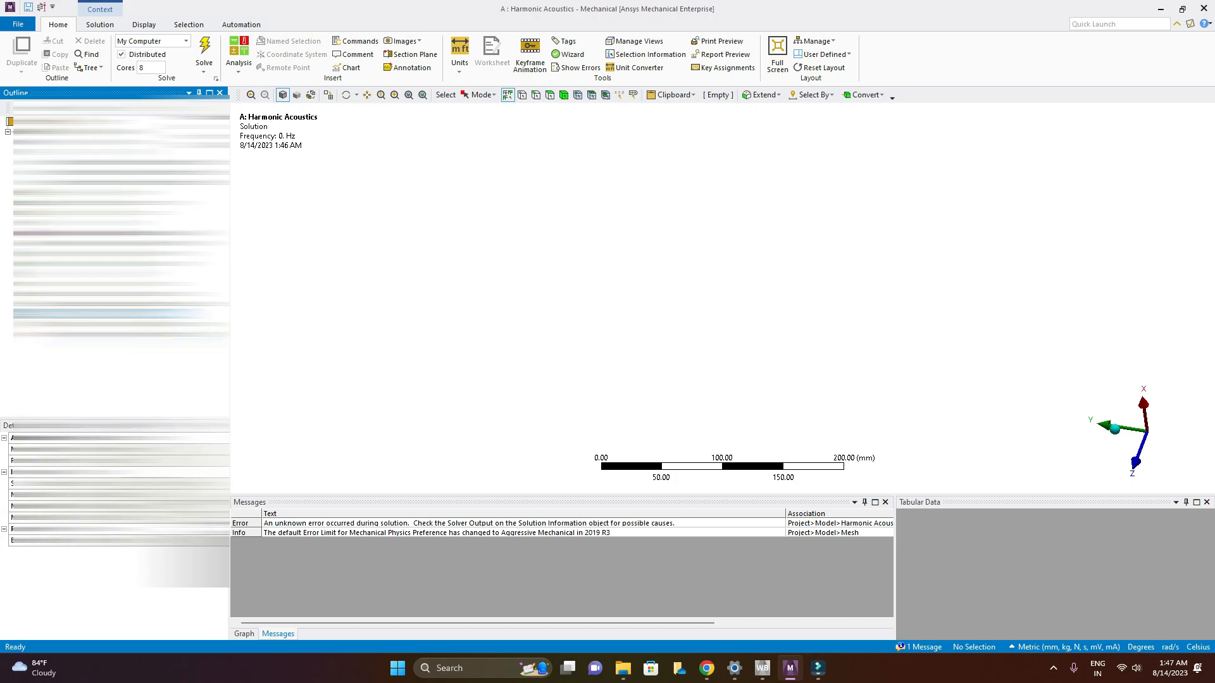
Step: Rerun the solve on 10 cores and then 12 cores, both failing with the unknown error
{"action": "left_click", "coordinate": [202, 47]}
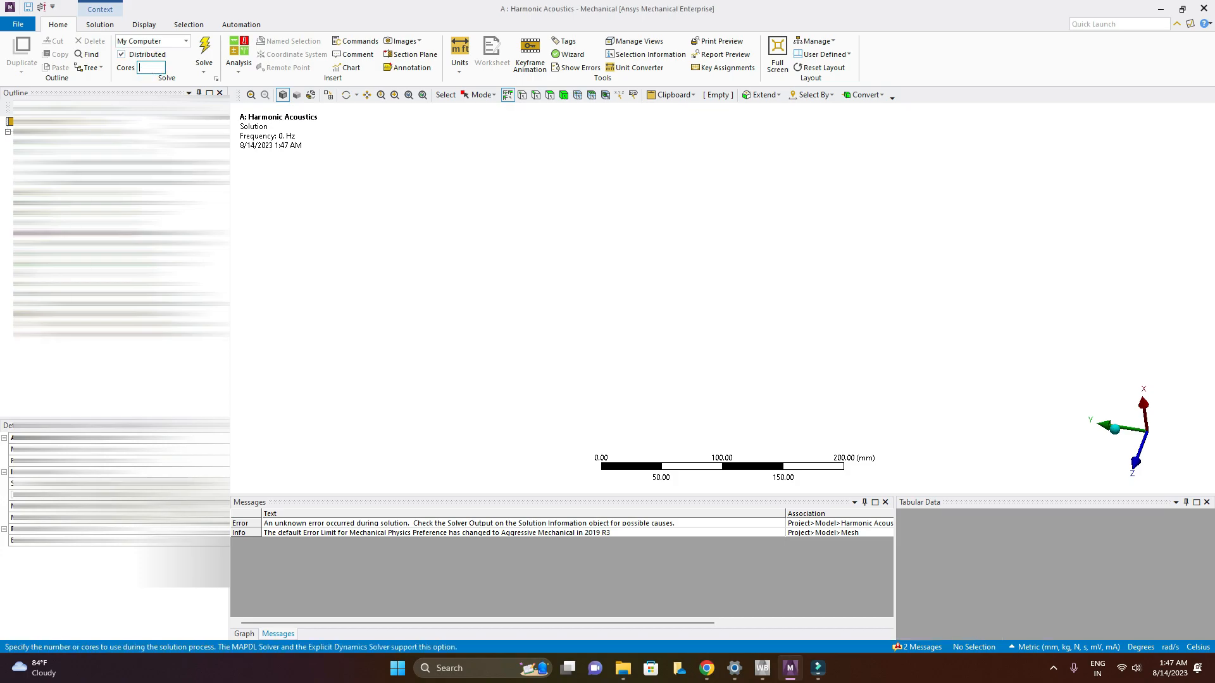
{"action": "type", "text": "10"}
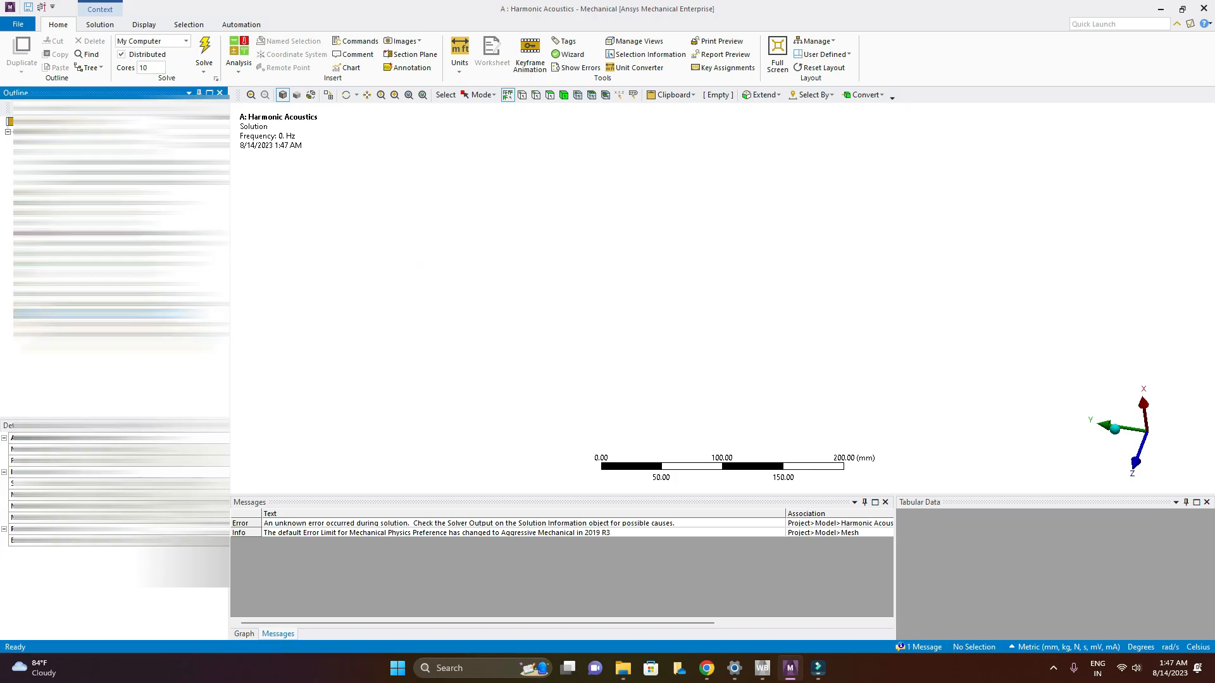
{"action": "left_click", "coordinate": [203, 48]}
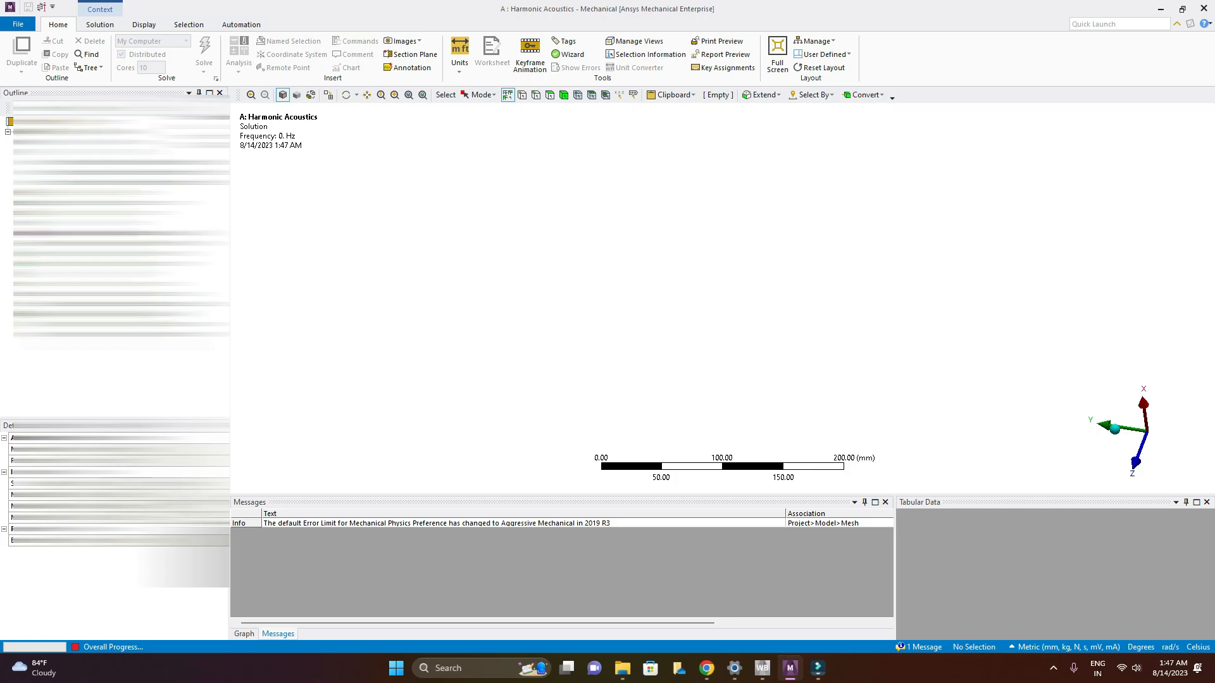
{"action": "left_click", "coordinate": [204, 50]}
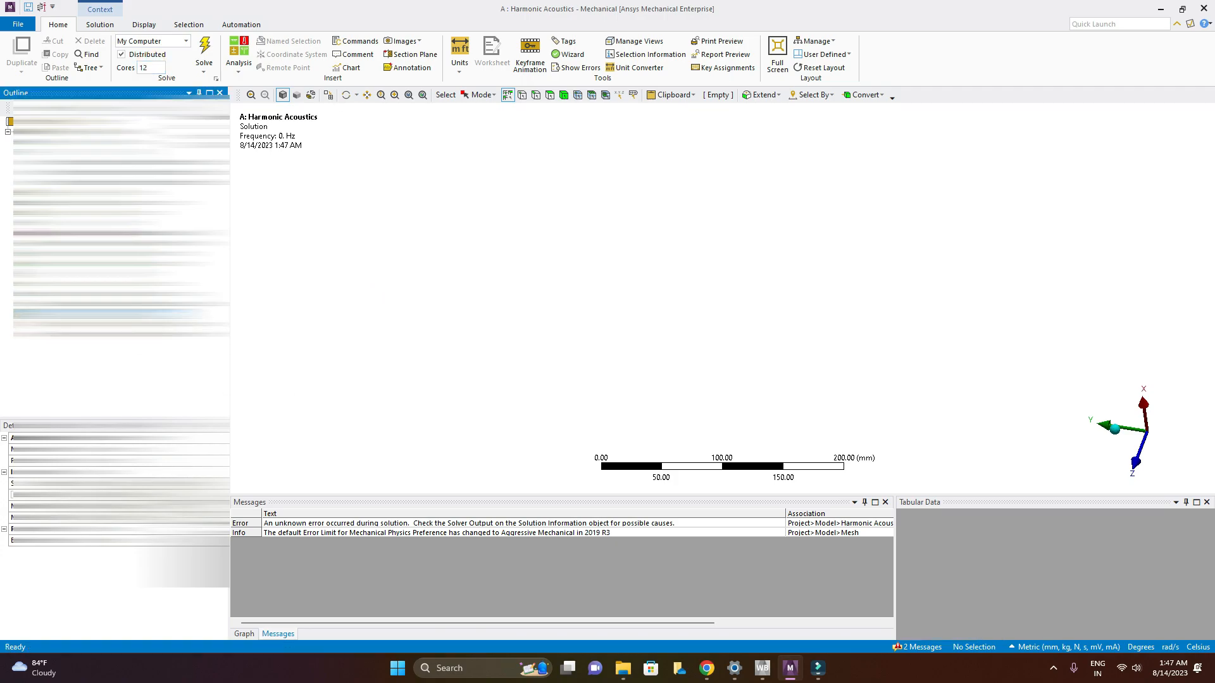
{"action": "left_click", "coordinate": [204, 51]}
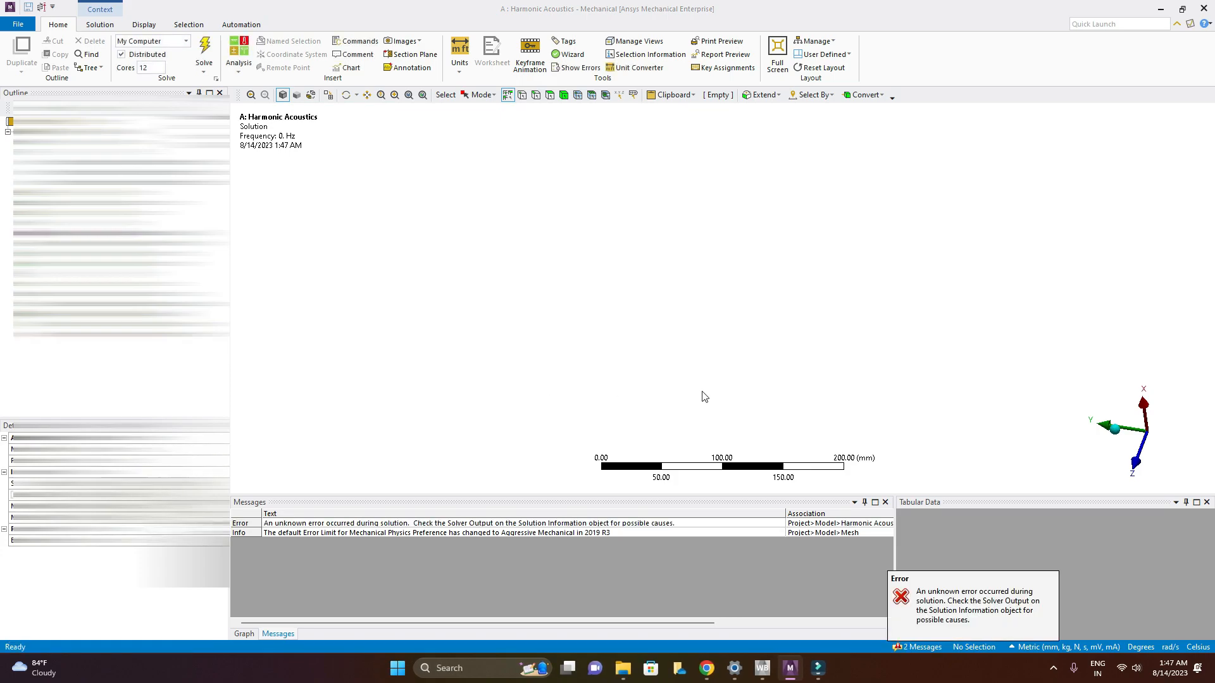
Step: Rerun the solve on 14 cores with the same error, then lower Cores to 4
{"action": "left_click", "coordinate": [146, 67]}
{"action": "type", "text": "14"}
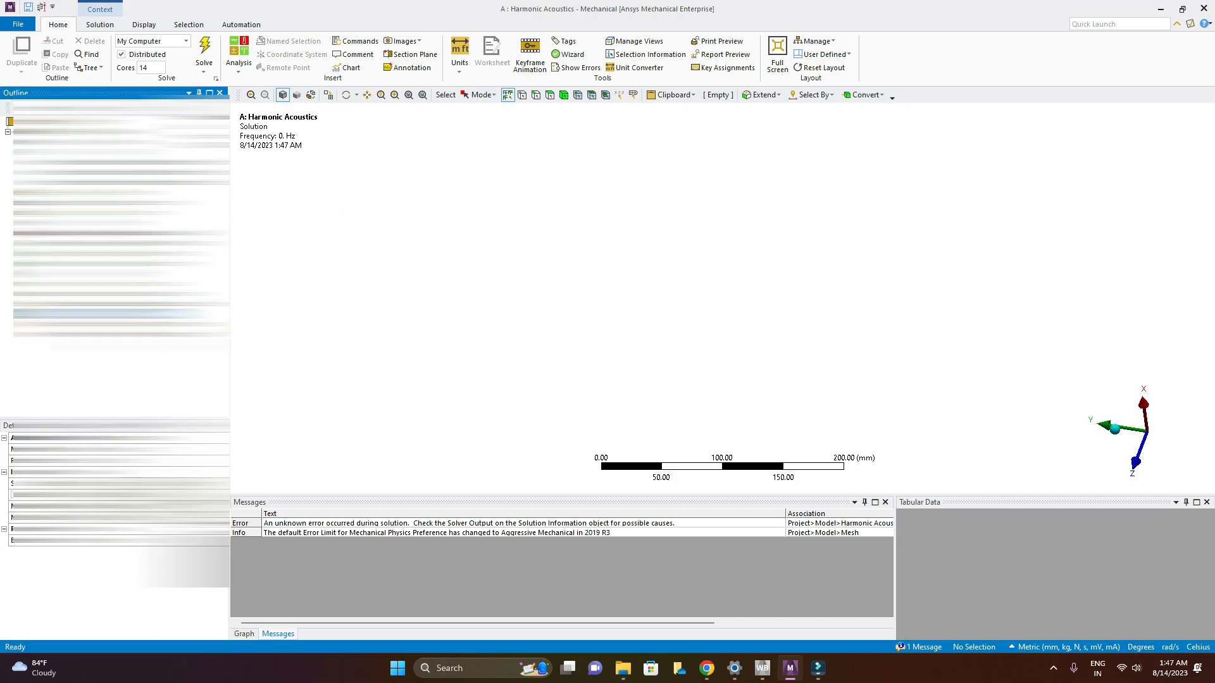
{"action": "left_click", "coordinate": [204, 47]}
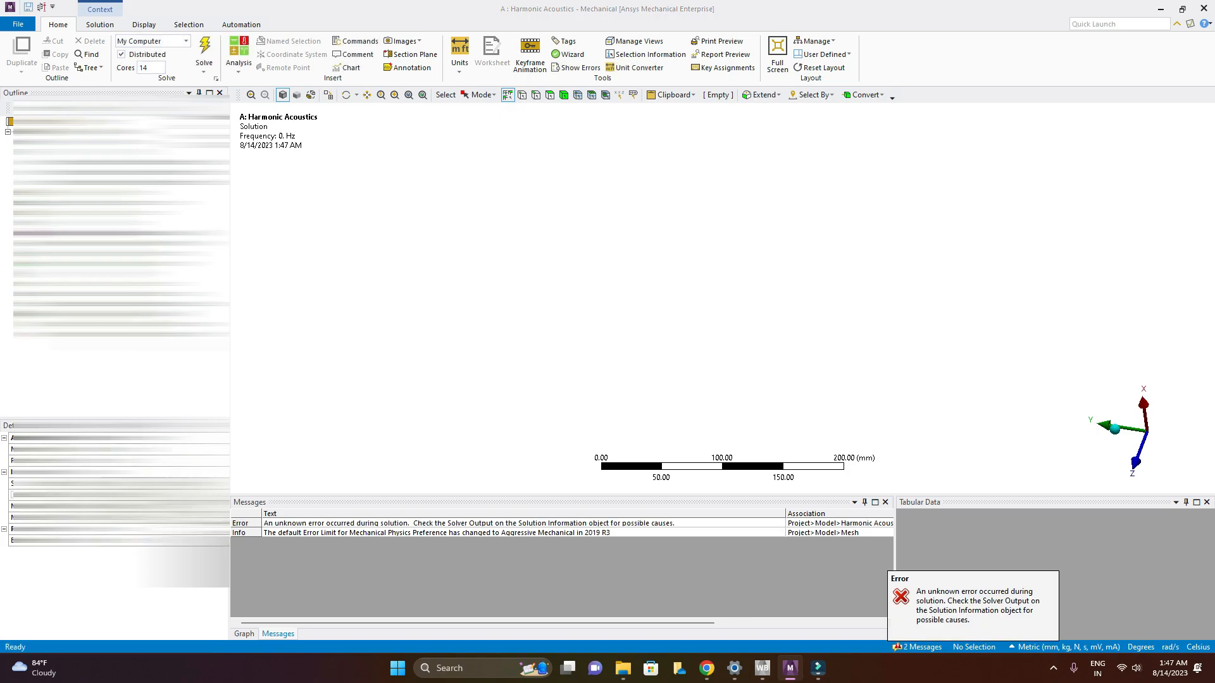
{"action": "left_click", "coordinate": [151, 67]}
{"action": "type", "text": "4"}
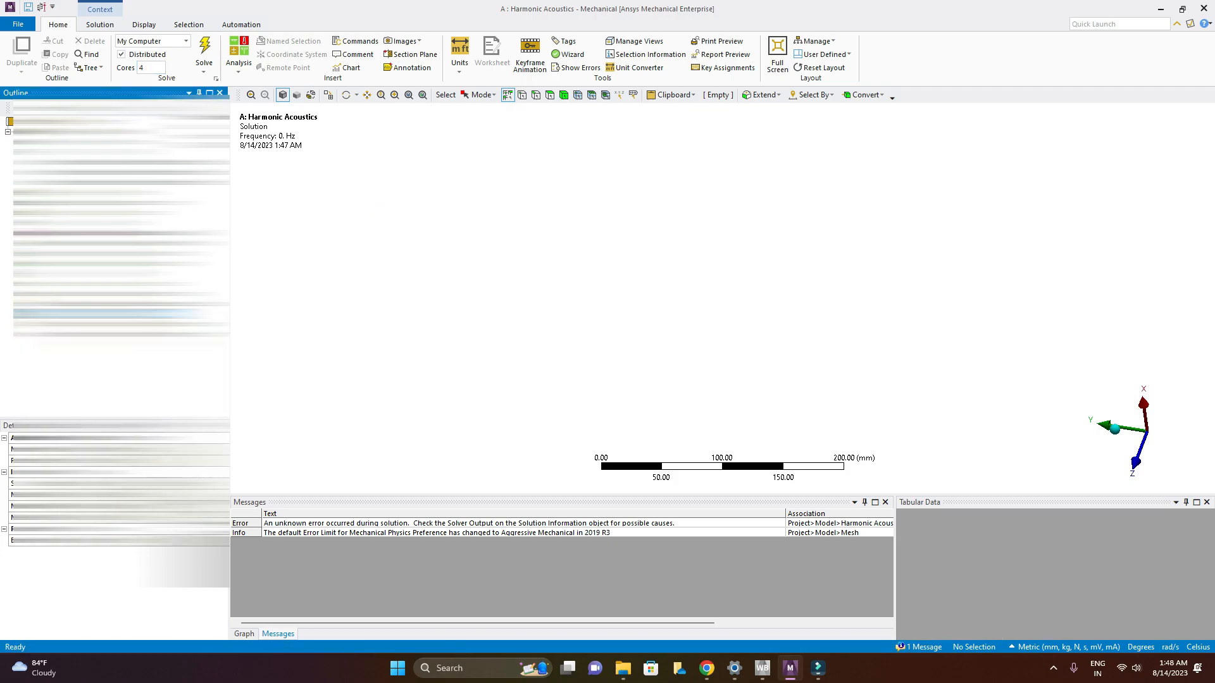
Step: Solve on 4 cores successfully, giving 10 frequency sets from 40 to 400 Hz
{"action": "left_click", "coordinate": [204, 51]}
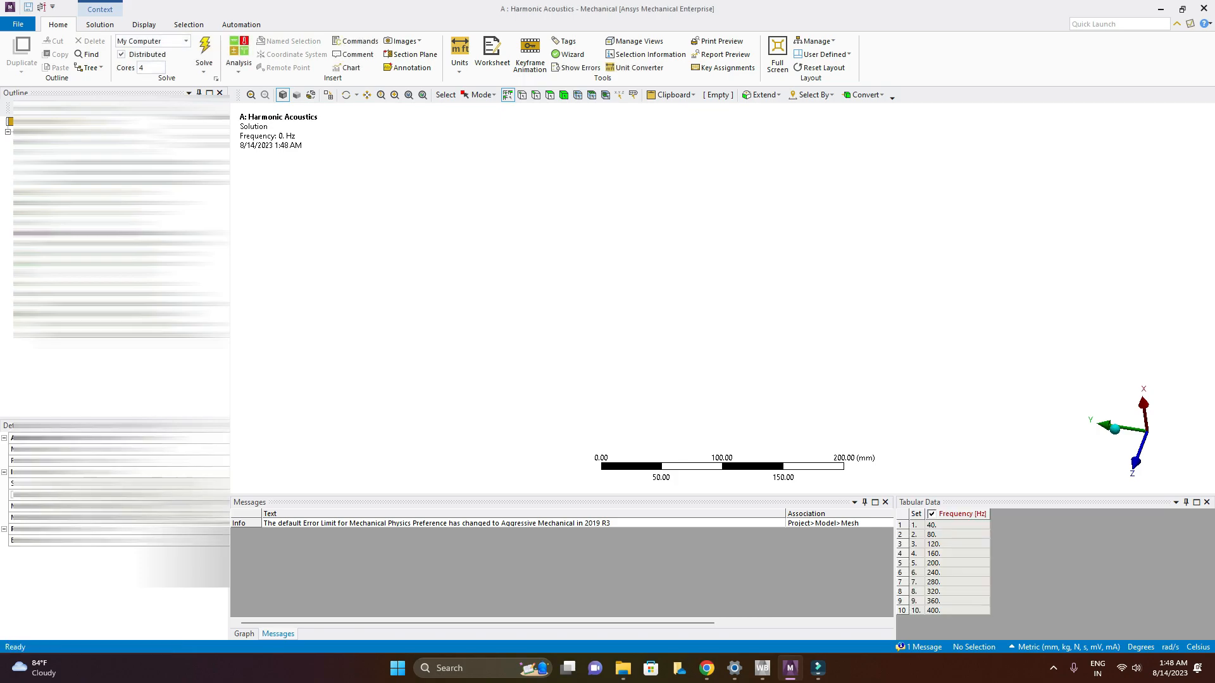
{"action": "mouse_move", "coordinate": [311, 402]}
{"action": "type", "text": "2"}
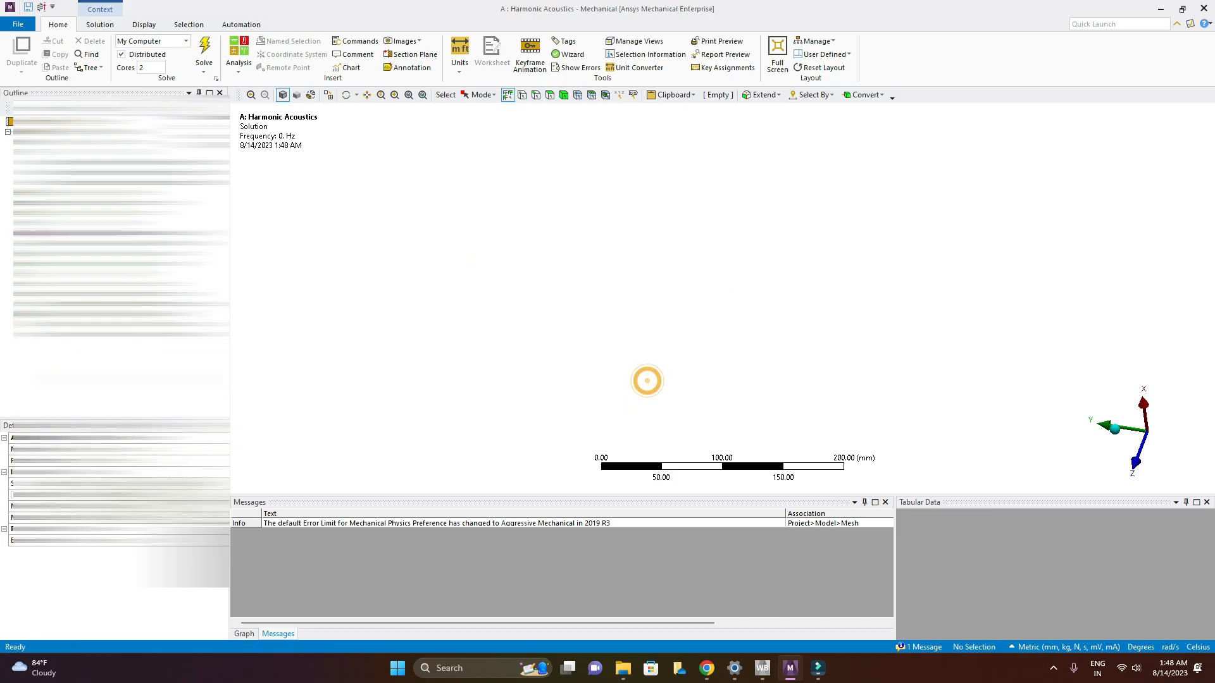
Step: Solve on 2 cores without error, again listing 10 frequency sets from 40 to 400 Hz
{"action": "left_click", "coordinate": [204, 50]}
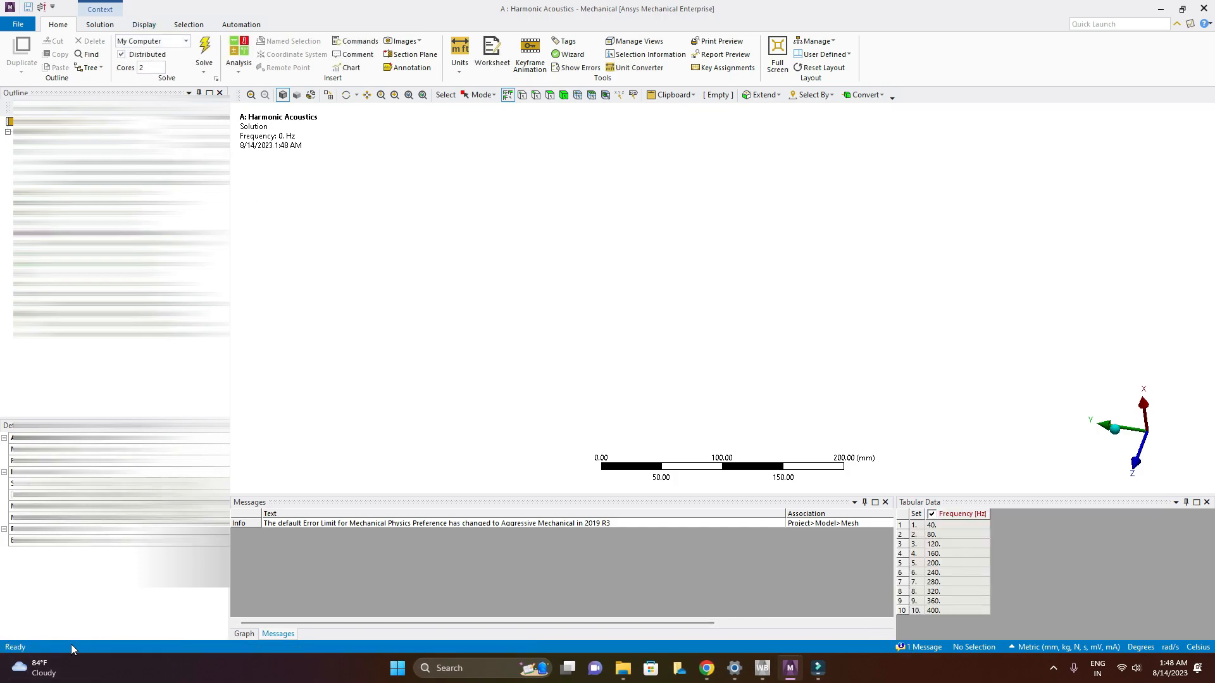
{"action": "mouse_move", "coordinate": [850, 320]}
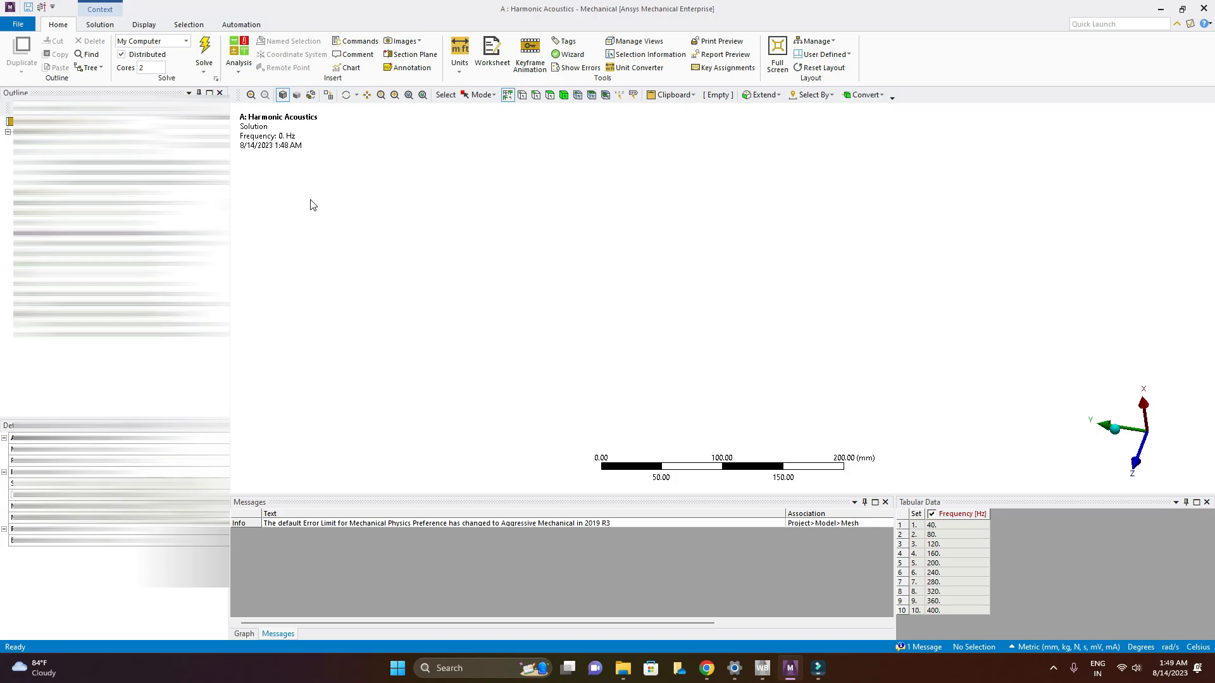
{"action": "mouse_move", "coordinate": [894, 365]}
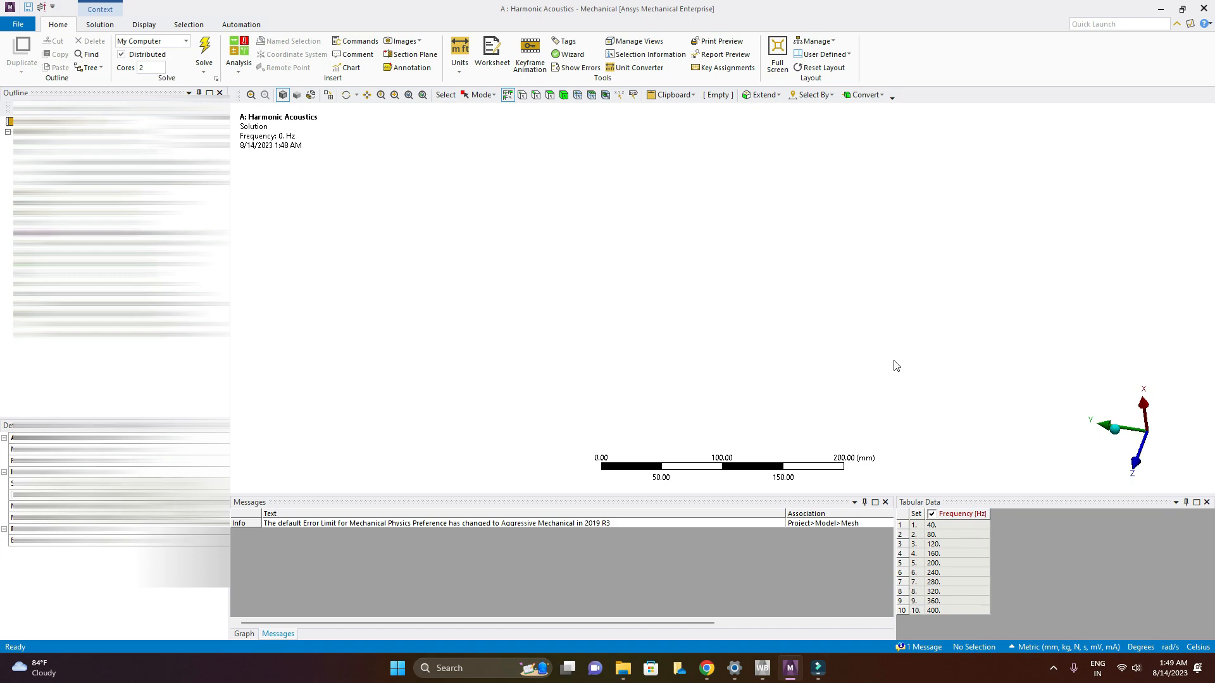